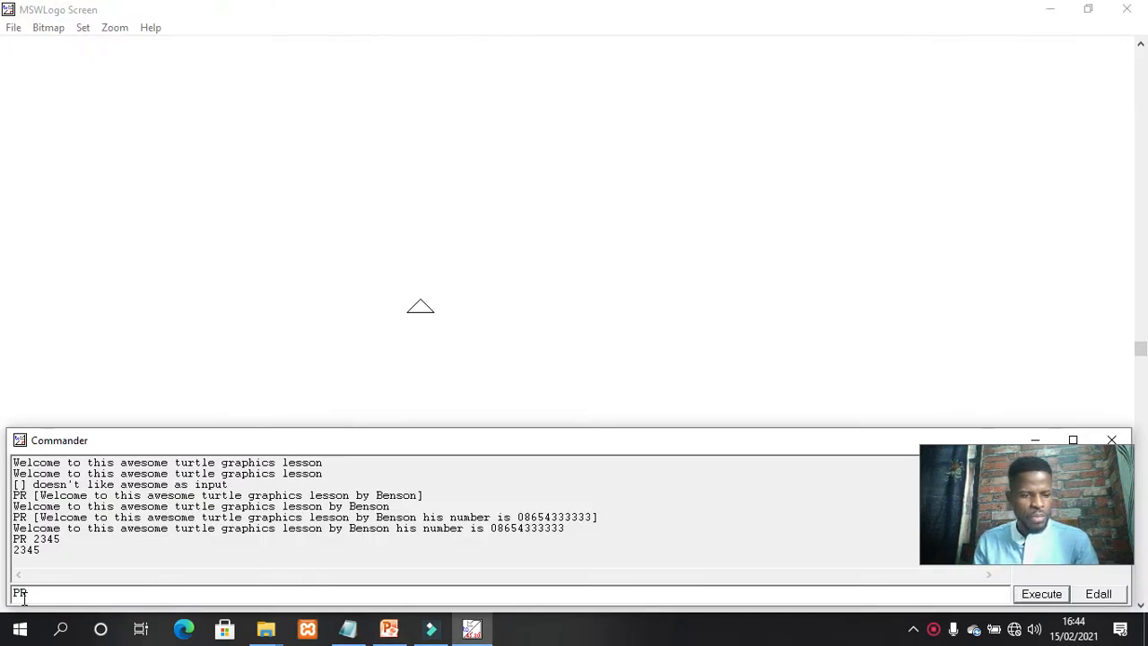
- Print 2345678 with PR in the Commander, then bring up the calculations slide show
type("2345678")
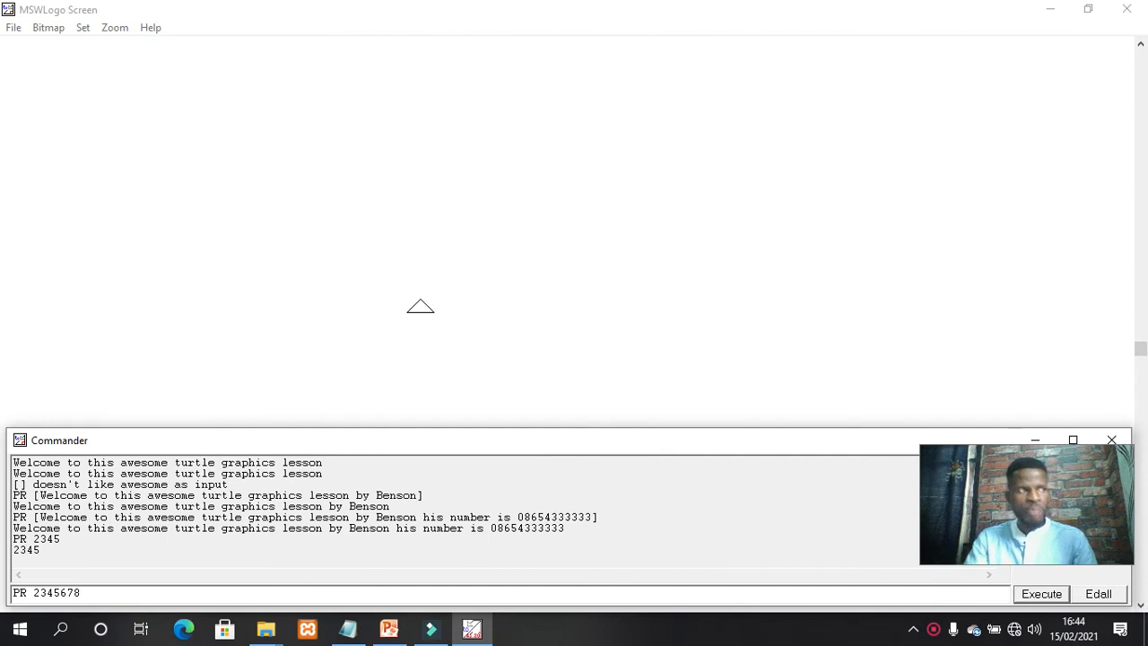
left_click(1041, 593)
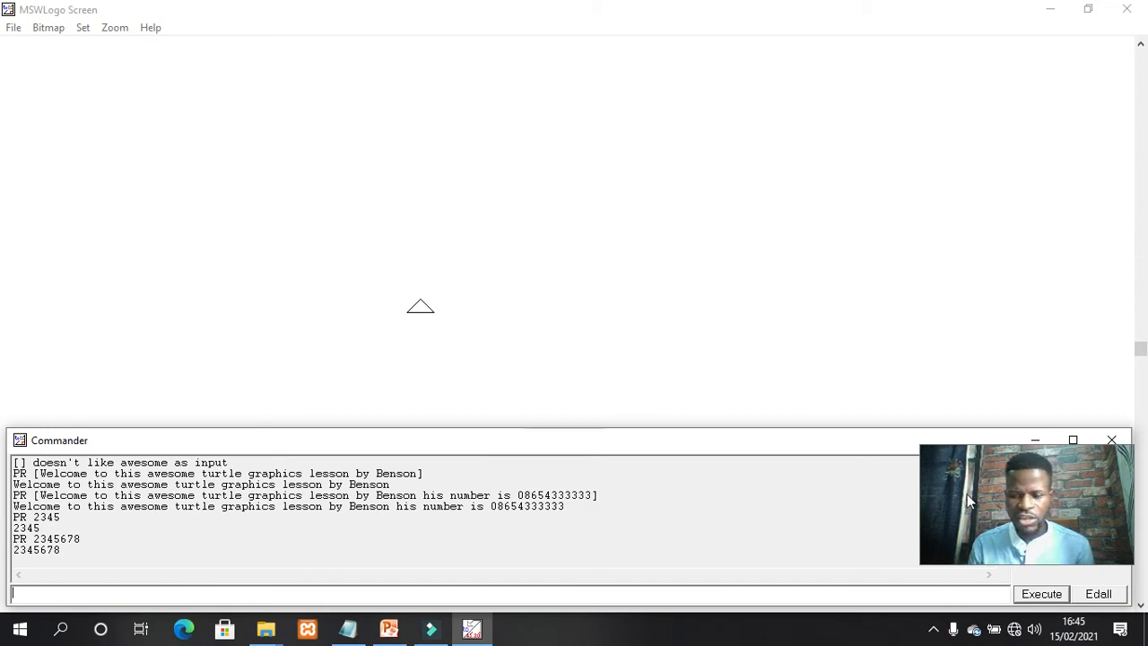
left_click(386, 628)
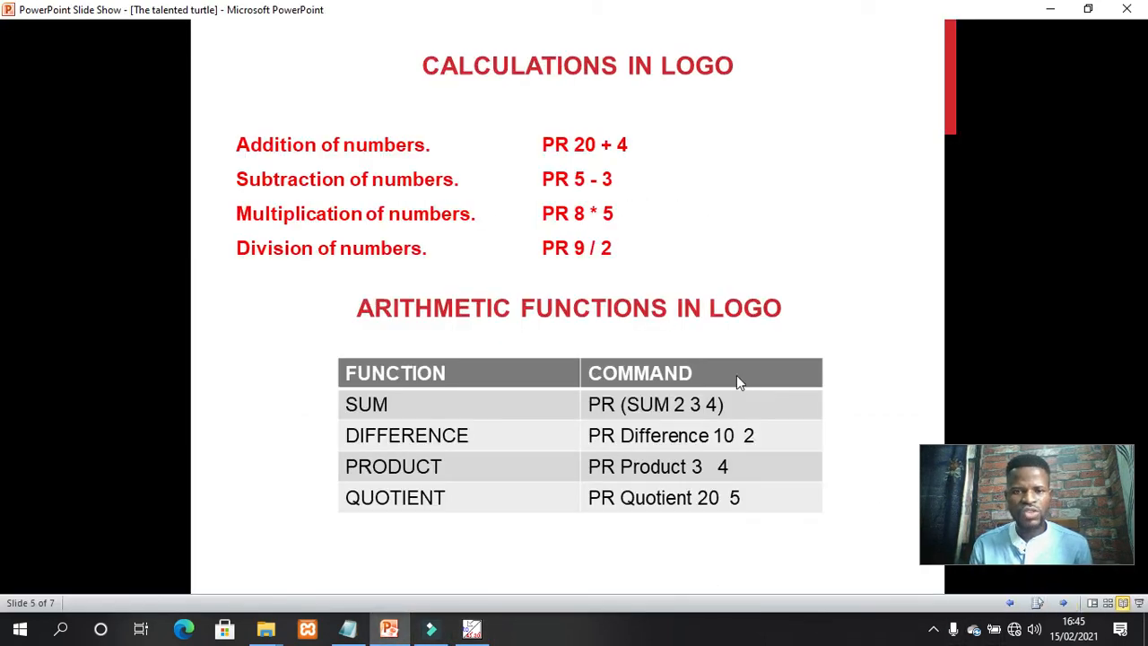
mouse_move(693, 238)
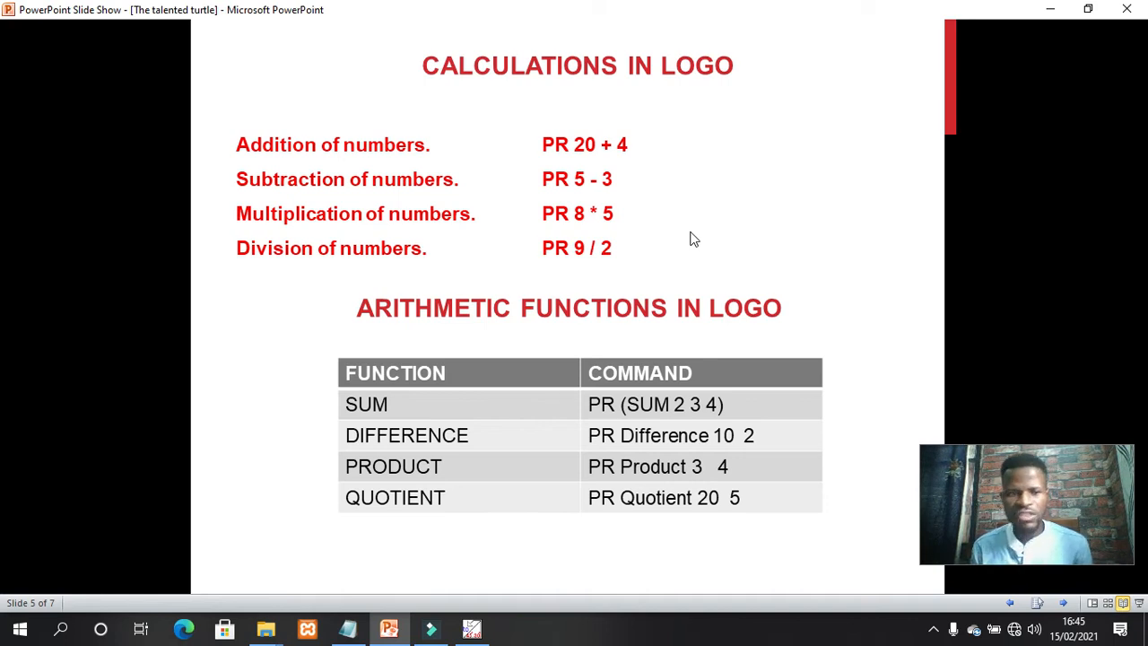
mouse_move(611, 147)
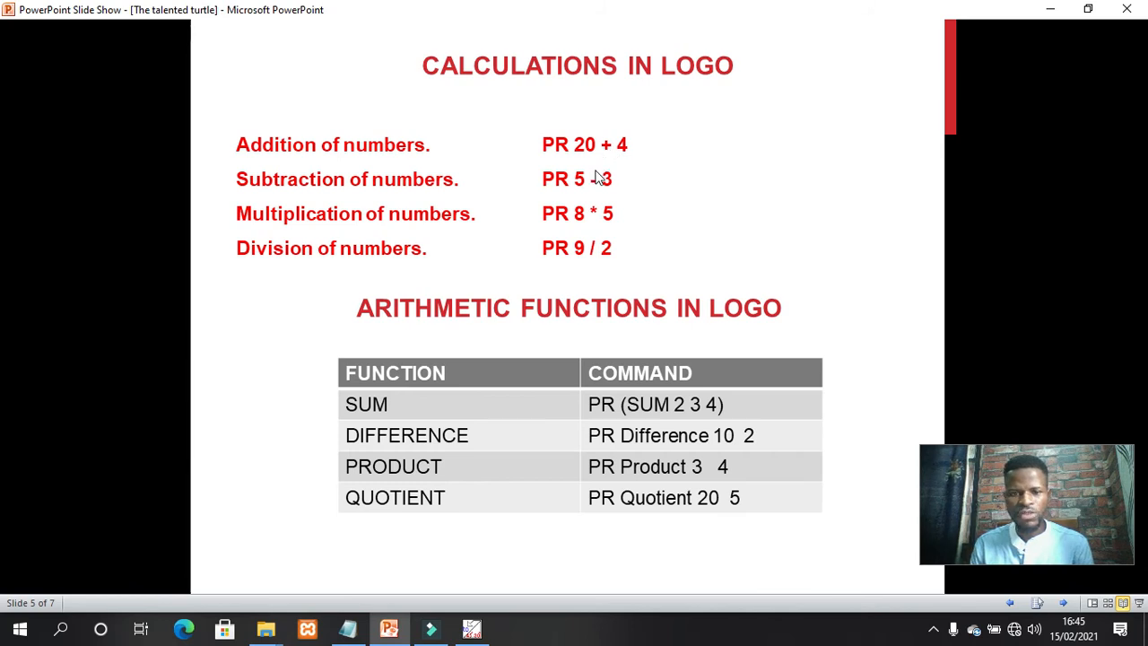
mouse_move(592, 231)
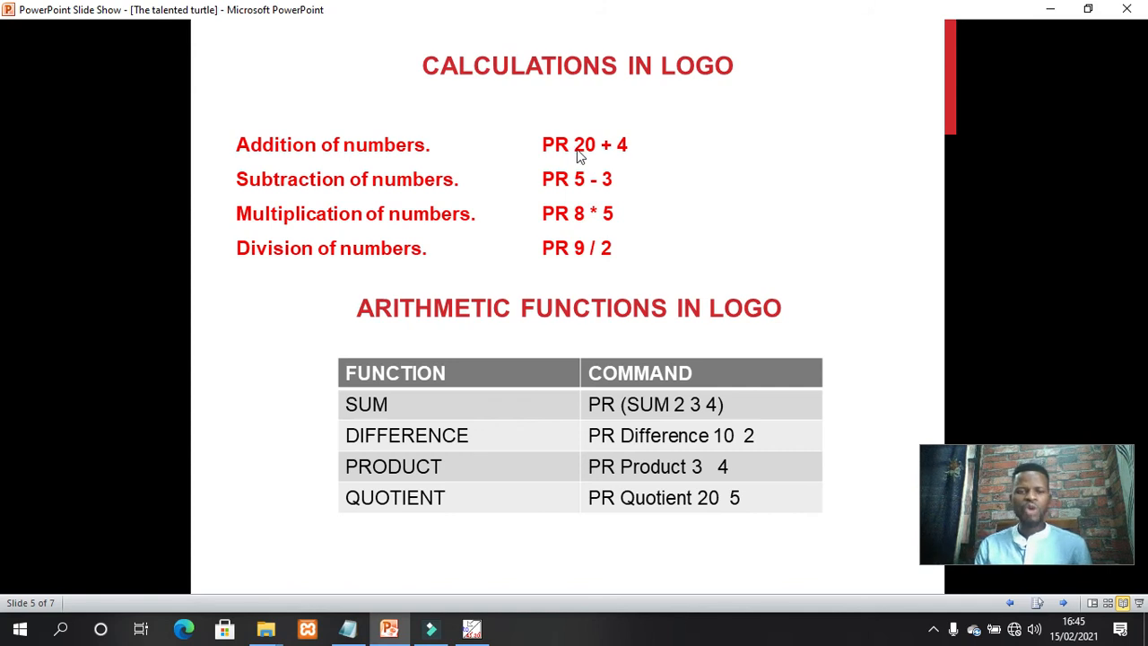
mouse_move(567, 133)
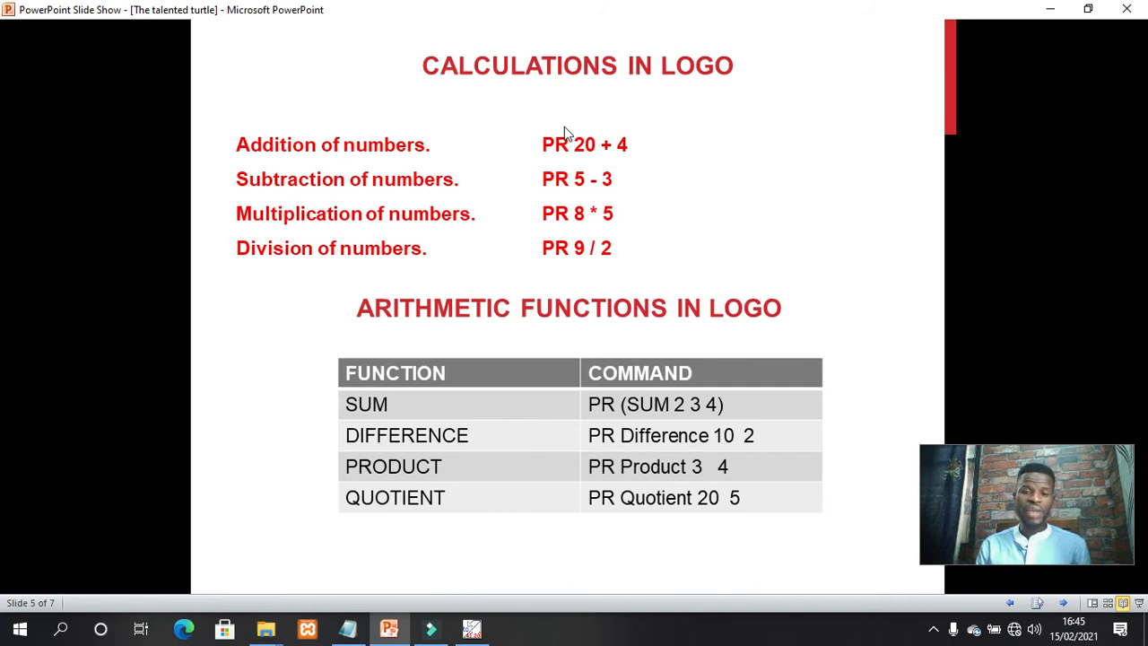
mouse_move(617, 162)
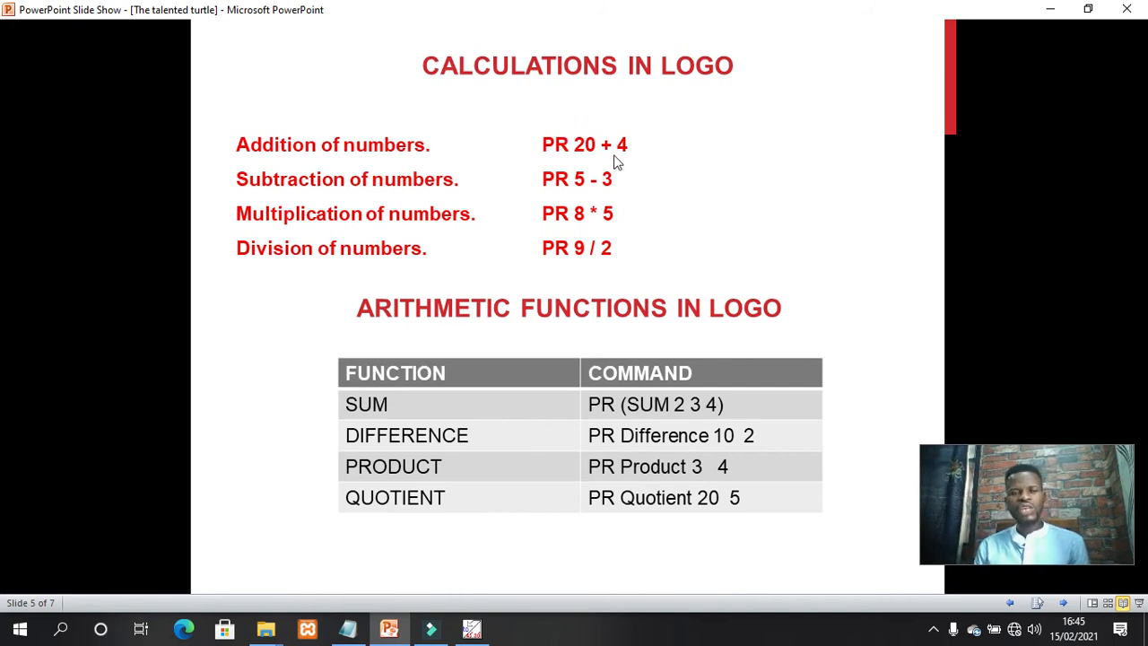
mouse_move(610, 213)
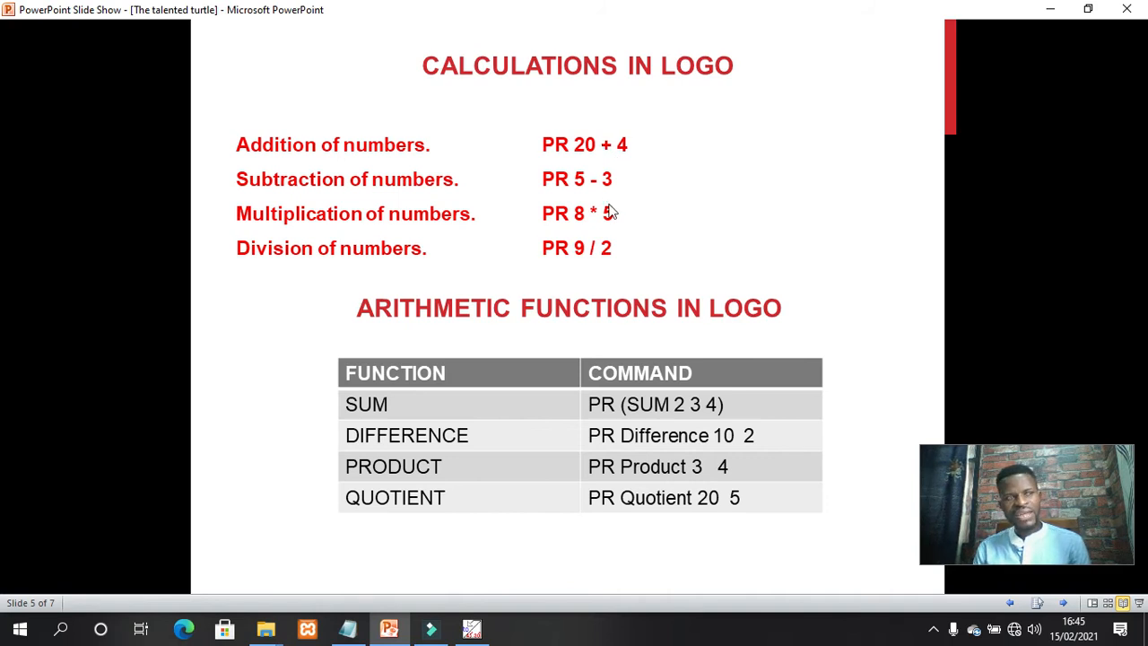
mouse_move(574, 164)
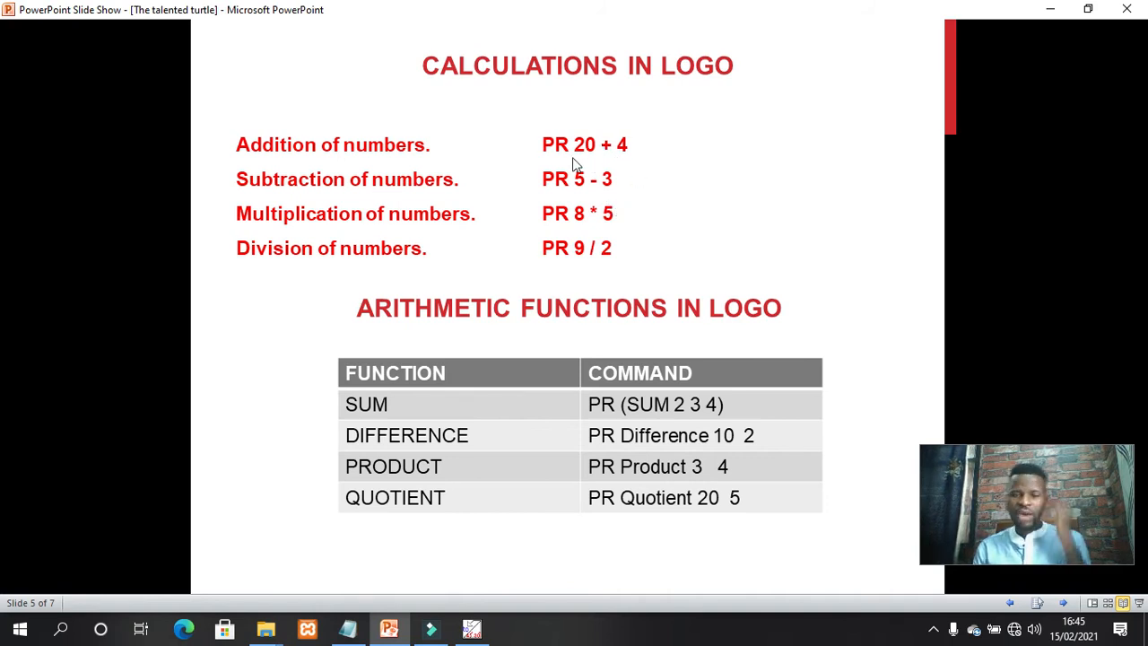
mouse_move(608, 149)
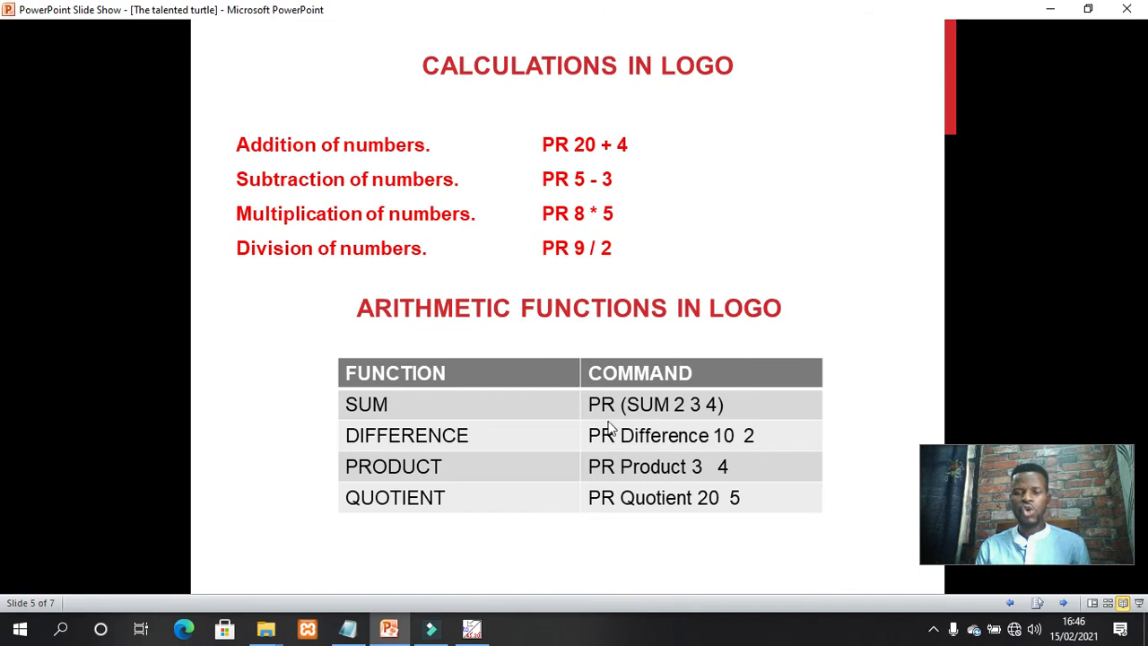
mouse_move(725, 248)
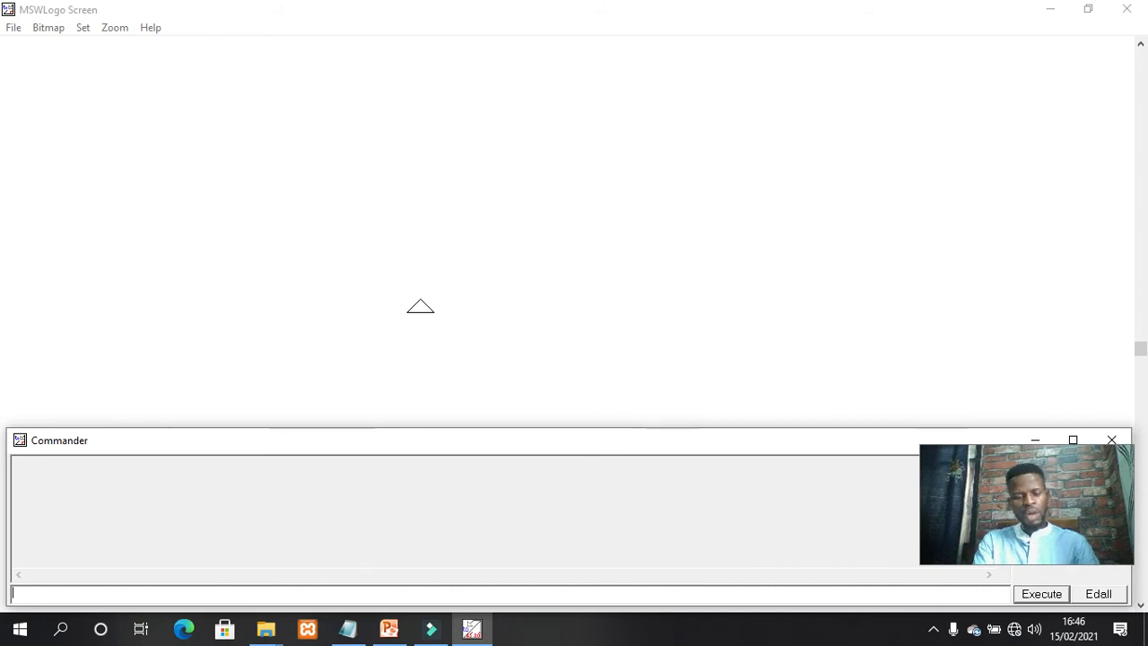
- Run PR 20 + 10 (30), PR 45 + 10 (55) and PR 20 - 4 (16) in the Commander
type("PR 20 +")
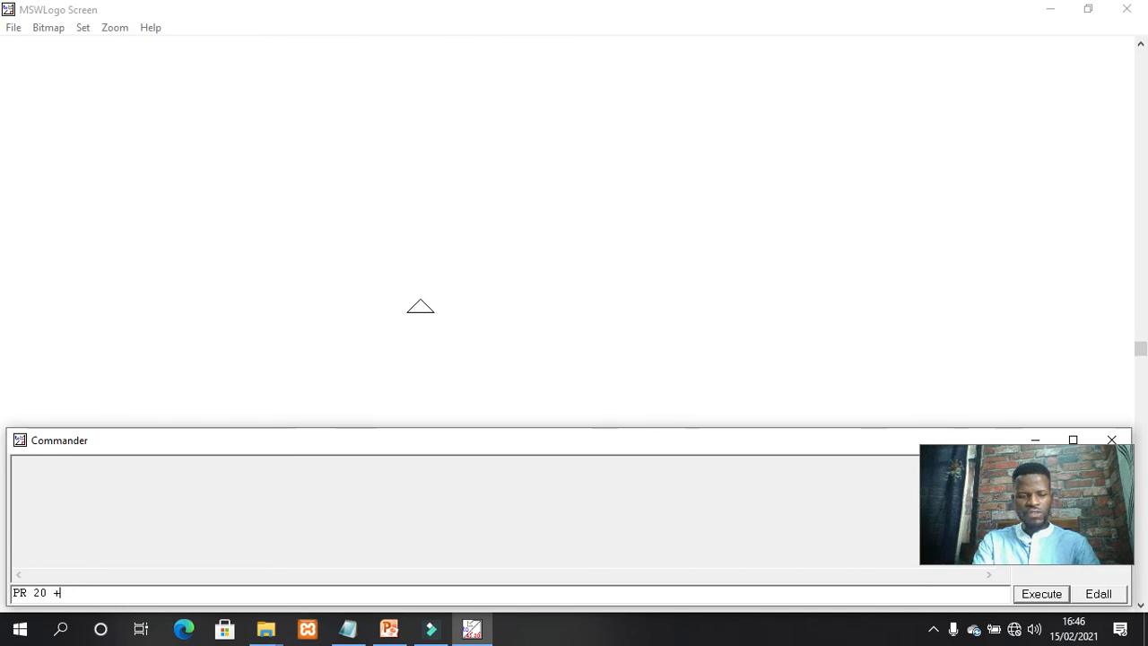
type("10")
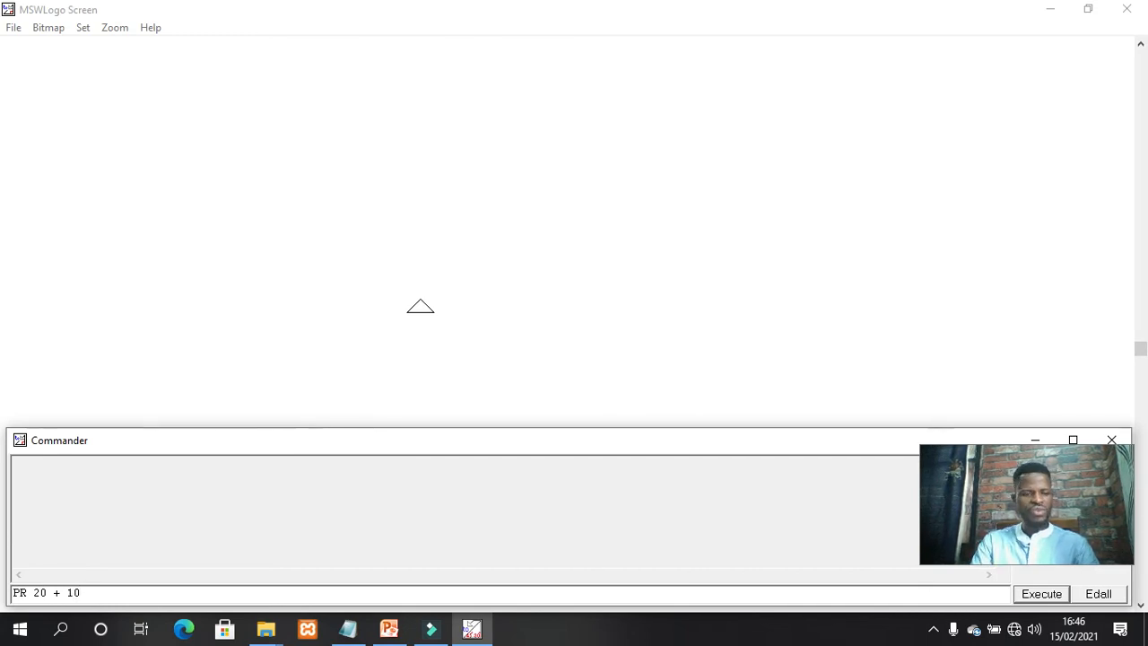
left_click(1042, 594)
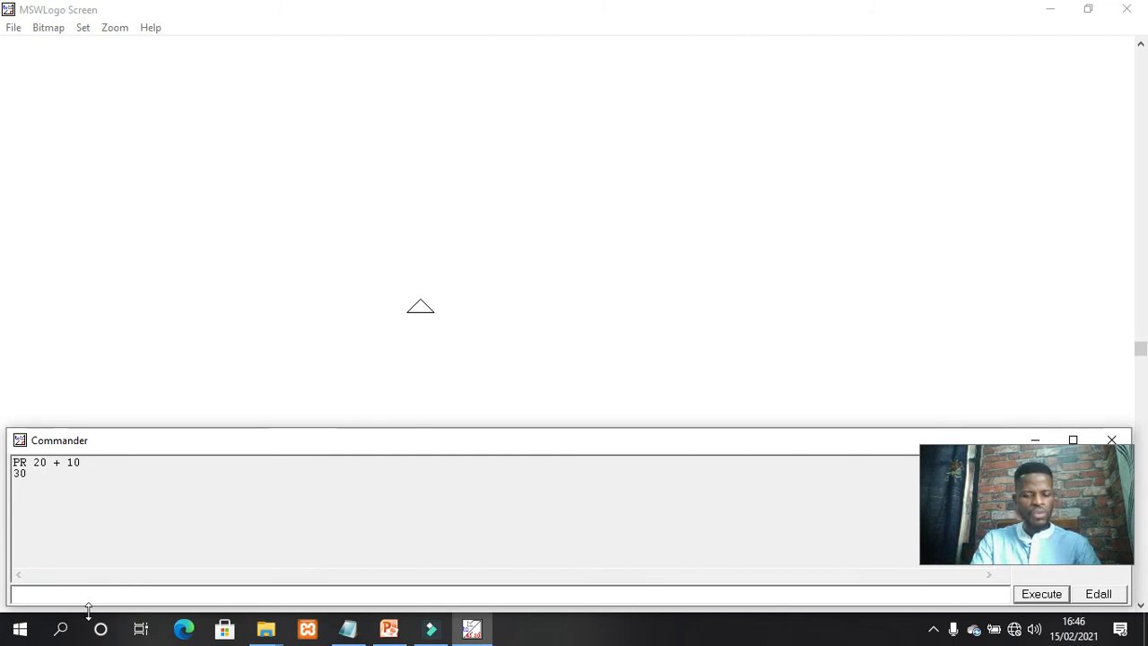
type("PR 45 +")
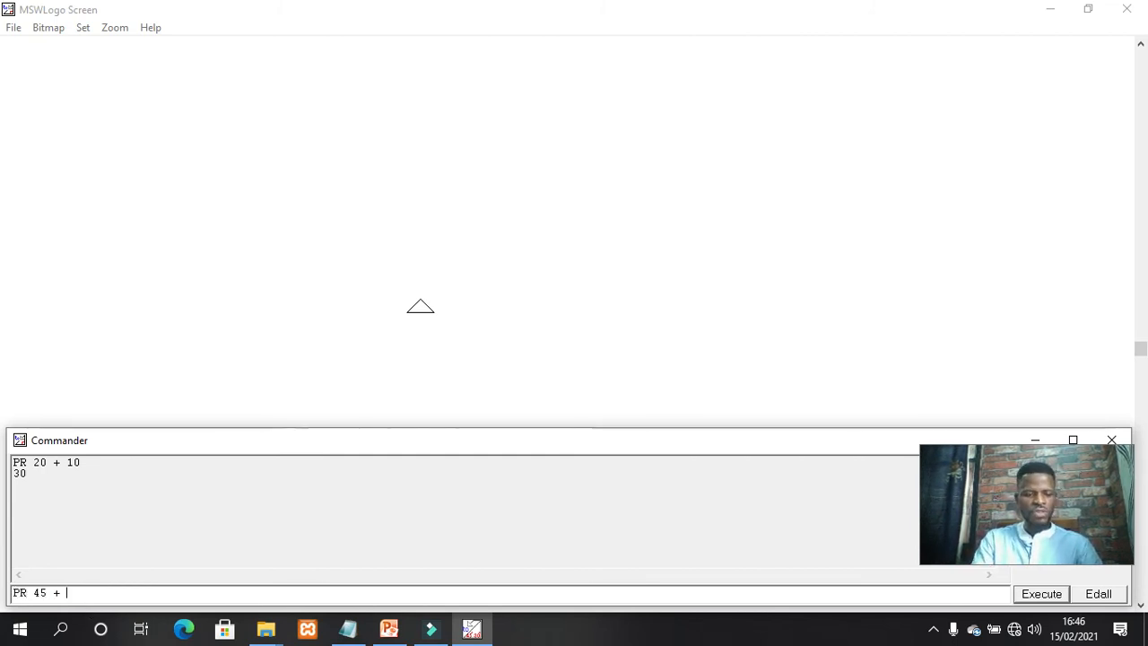
type("1")
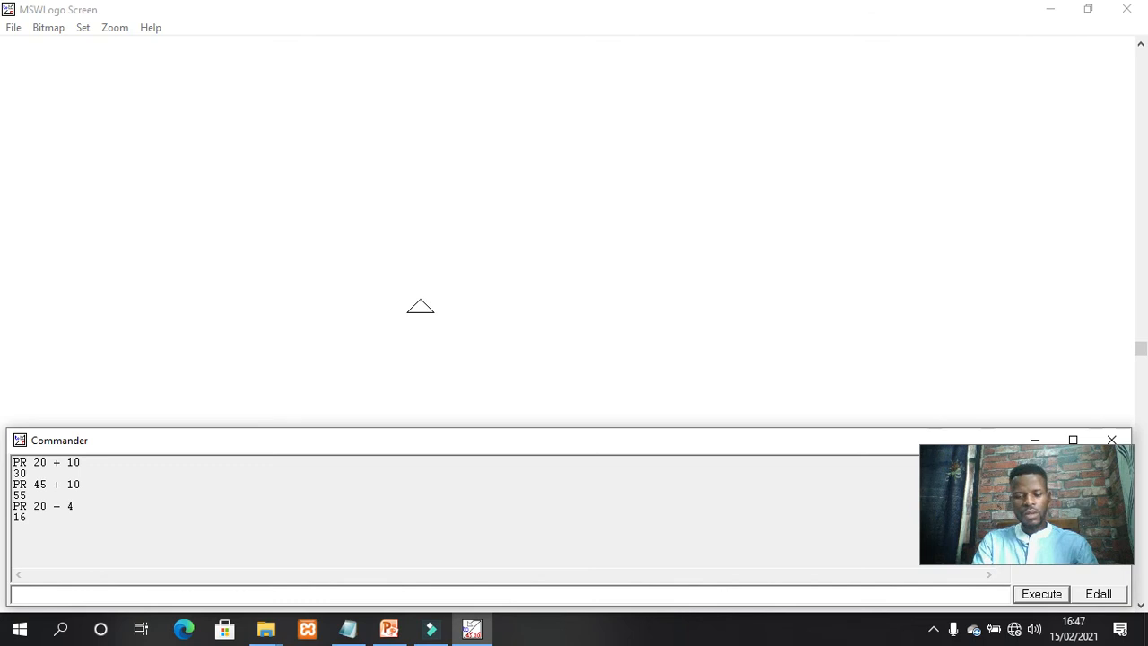
- Run PR 4 * 2 (8) and PR 16 / 4 (4), then return to the calculations slide
type("PR 4")
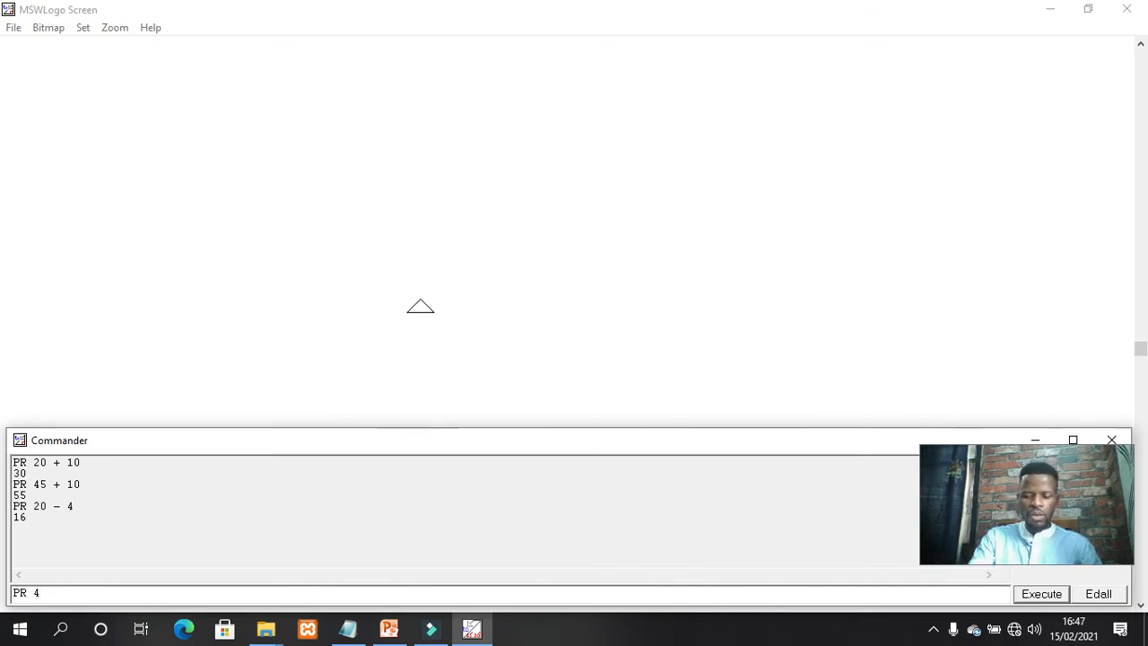
type("*")
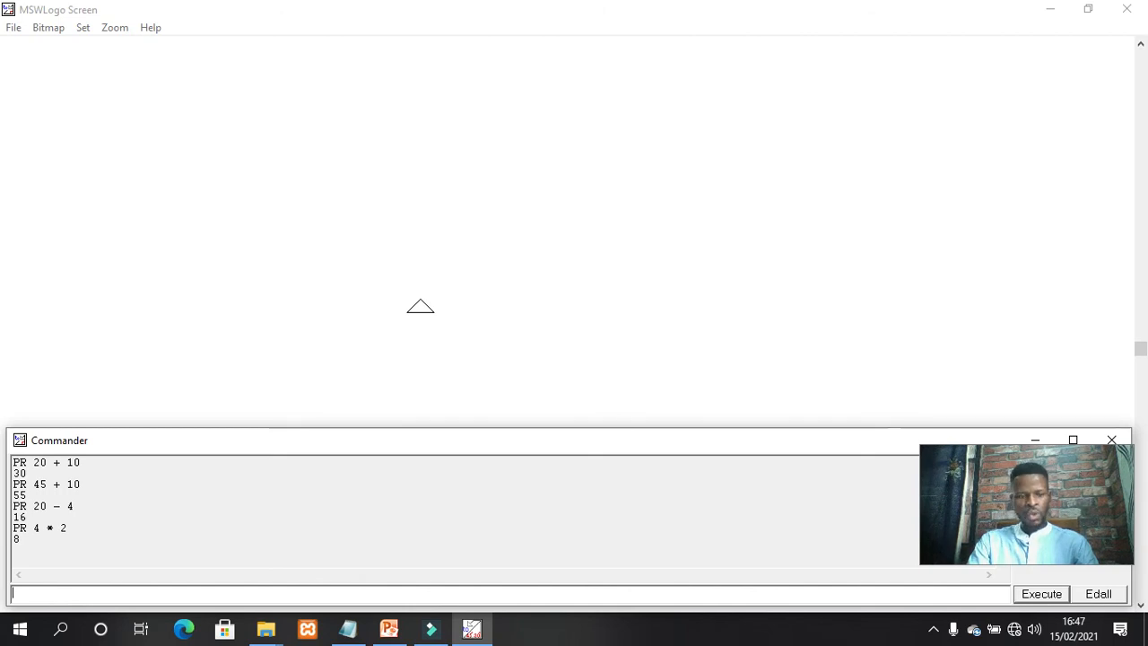
type("PR 16")
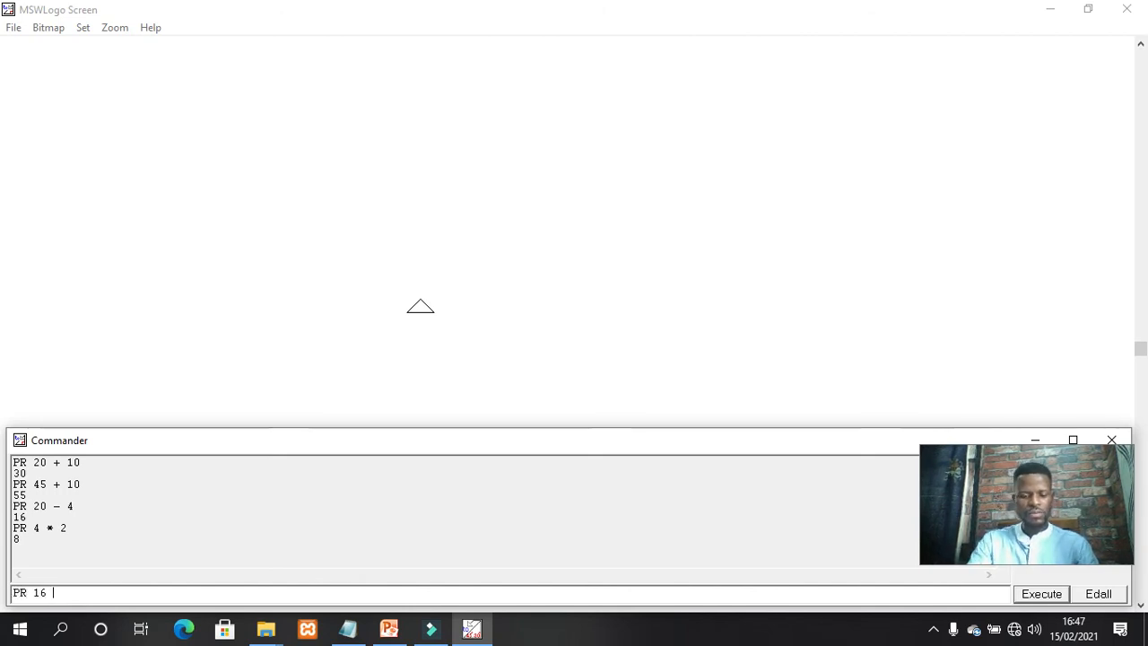
type("/")
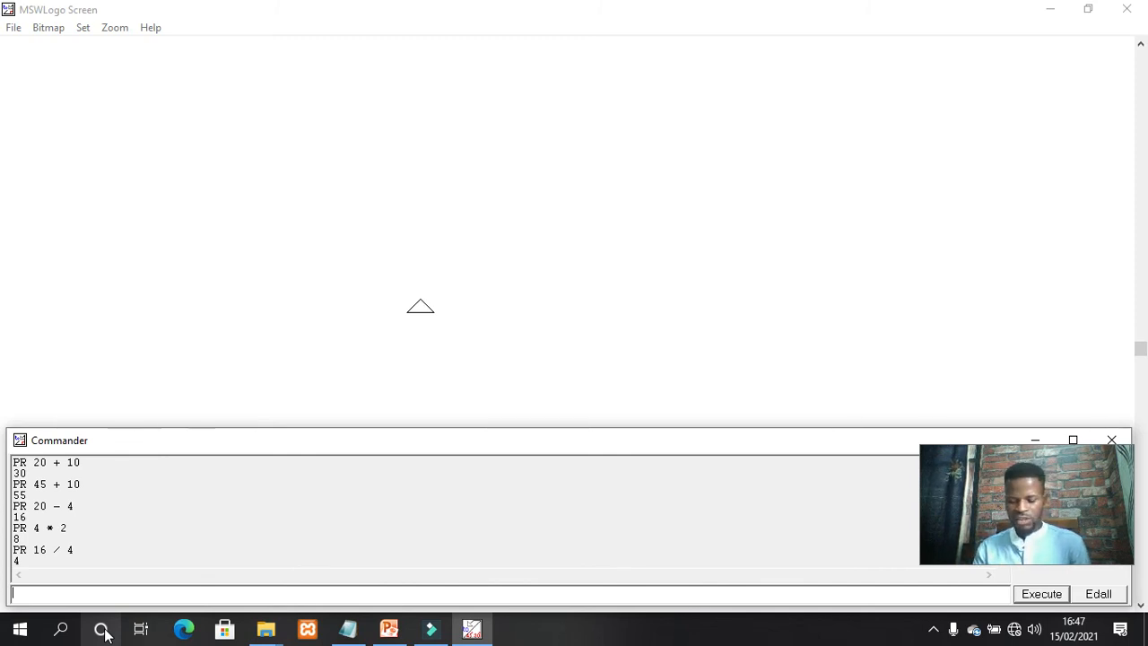
left_click(388, 628)
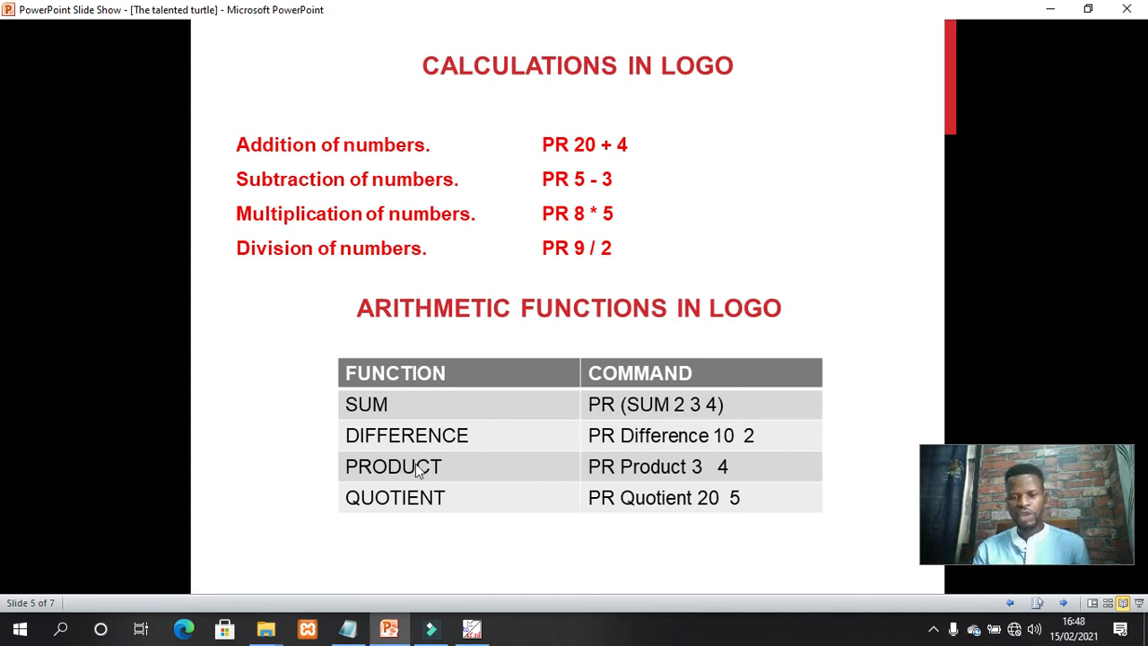
mouse_move(448, 410)
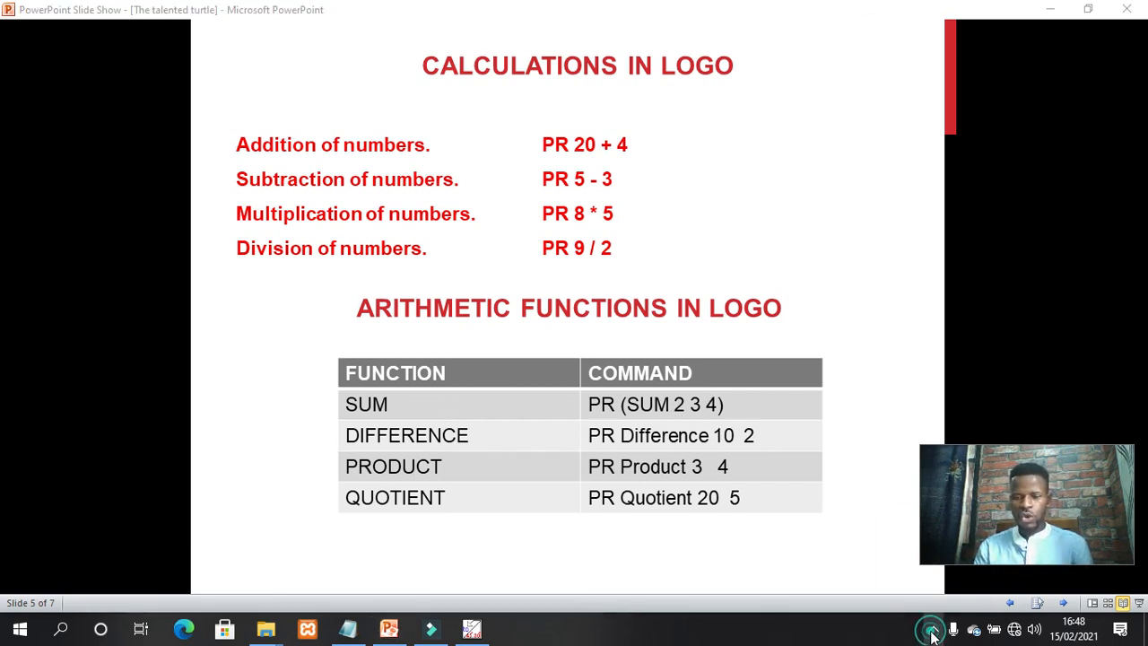
- Open the screen recorder's options from its tray icon to stop recording
left_click(931, 629)
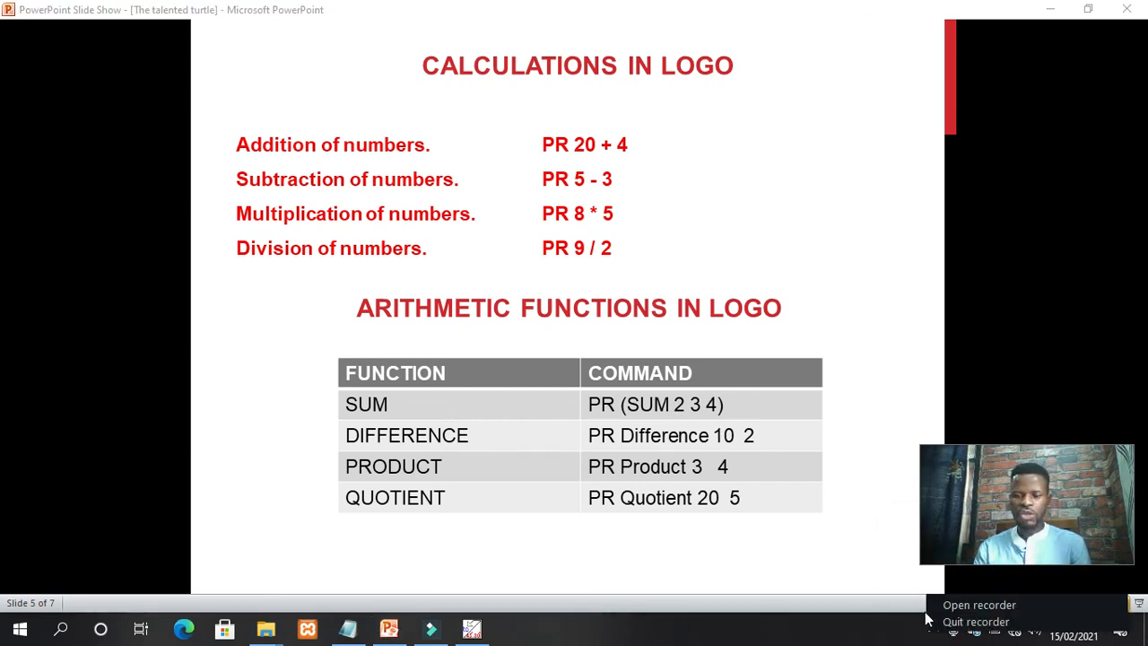